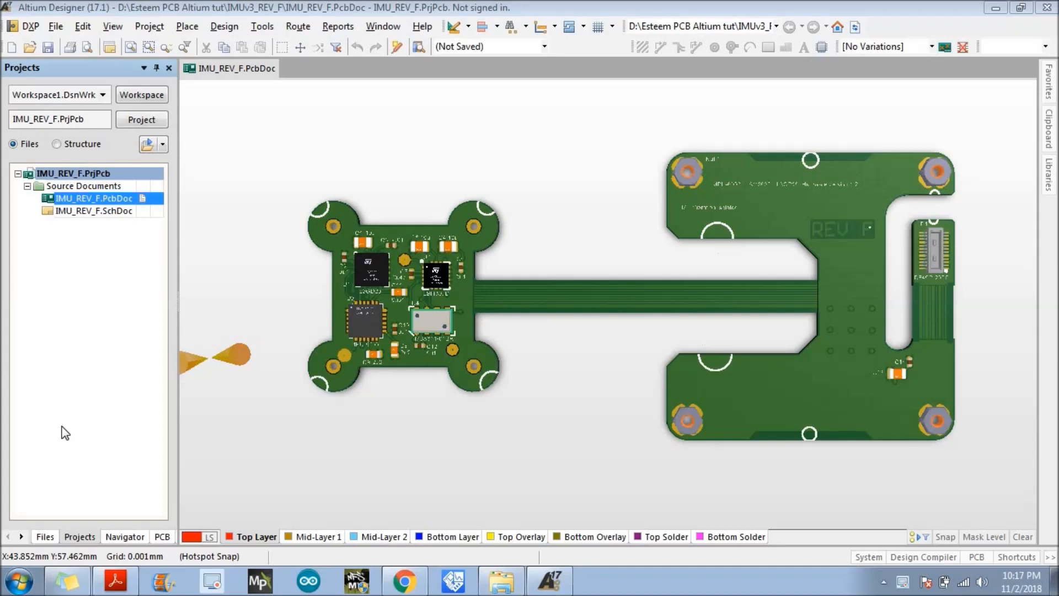
{"action": "mouse_move", "coordinate": [264, 319]}
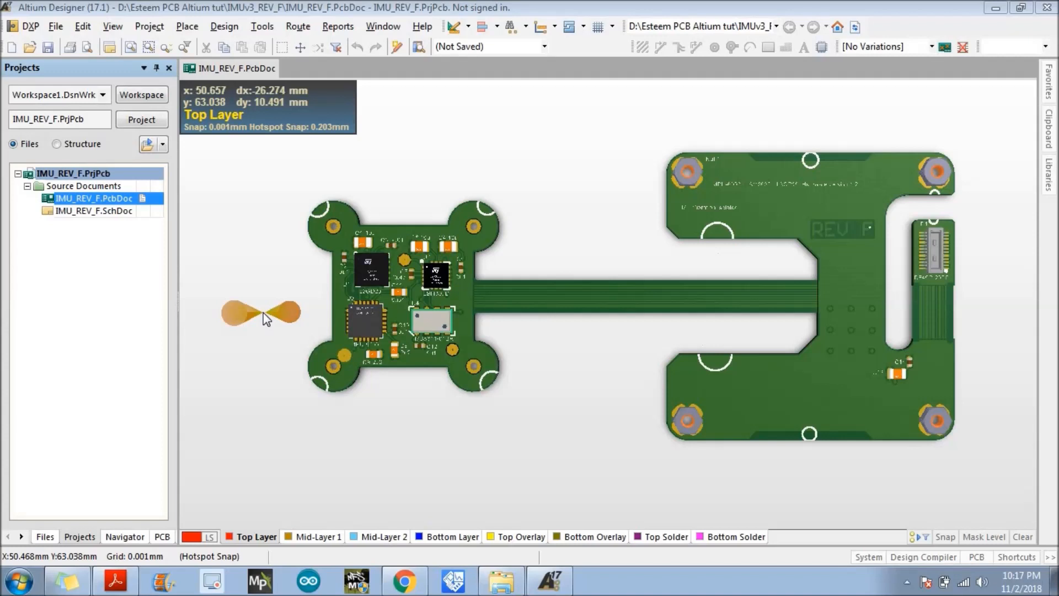
Step: Start a PDF3D export of the board, saving it as IMU_REV_F1.pdf on the Desktop
{"action": "left_click_drag", "start_coordinate": [260, 314], "coordinate": [226, 176]}
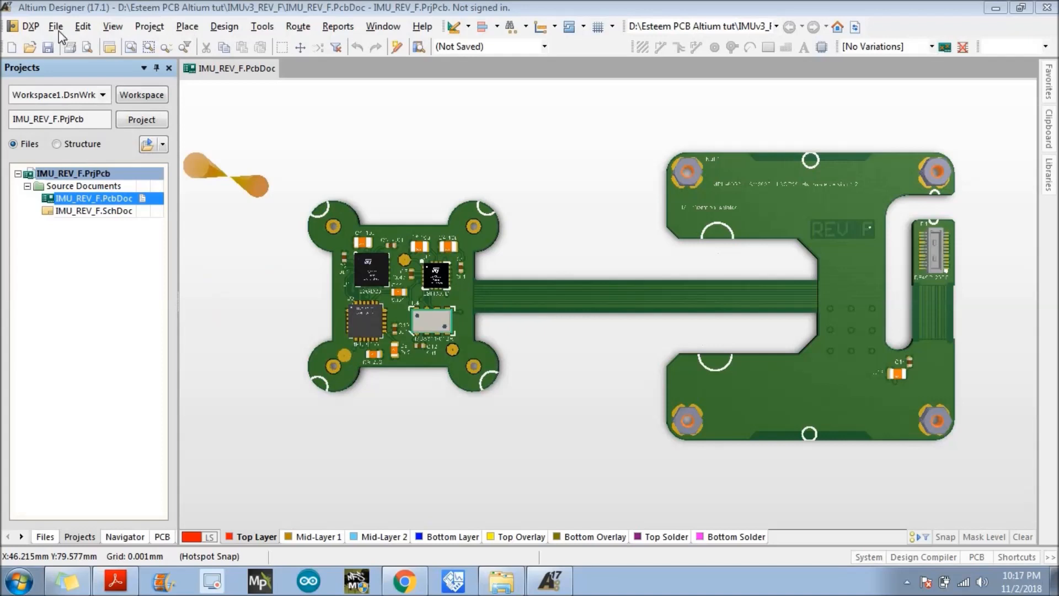
{"action": "mouse_move", "coordinate": [60, 36]}
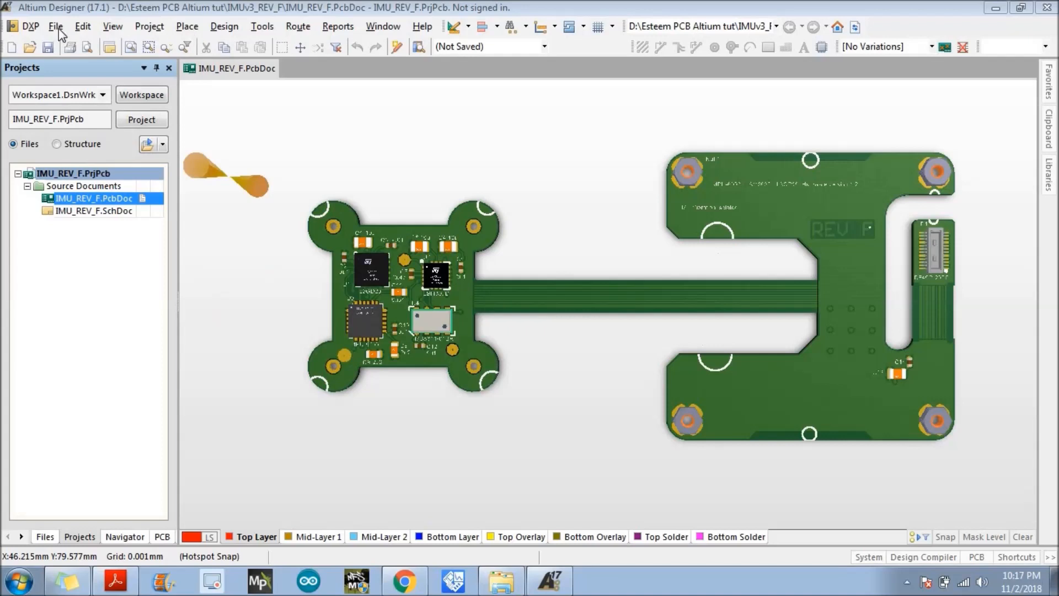
{"action": "left_click", "coordinate": [56, 26]}
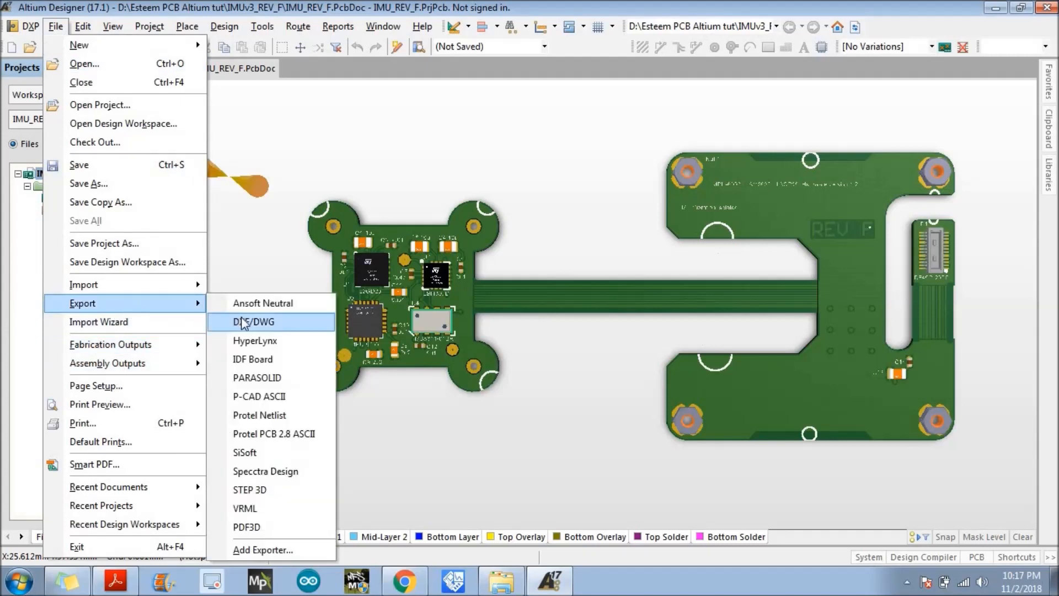
{"action": "mouse_move", "coordinate": [253, 527]}
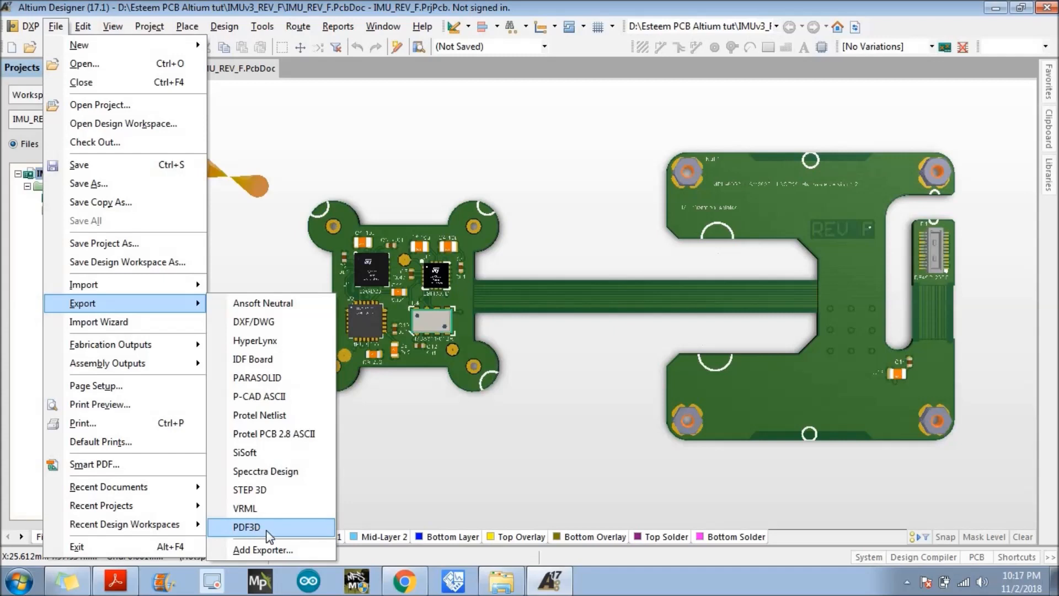
{"action": "left_click", "coordinate": [246, 527]}
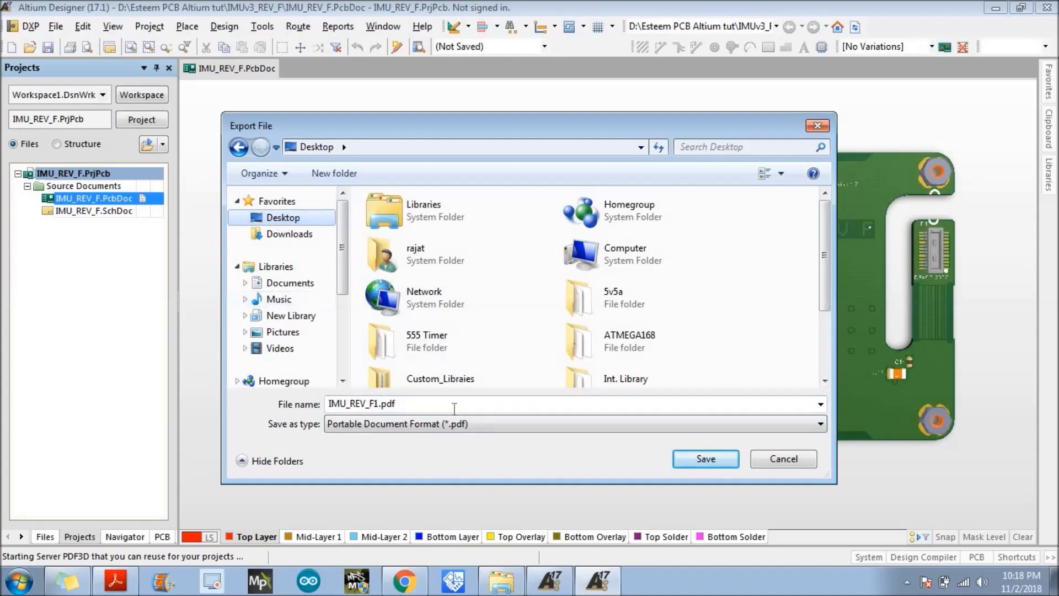
{"action": "left_click", "coordinate": [704, 459]}
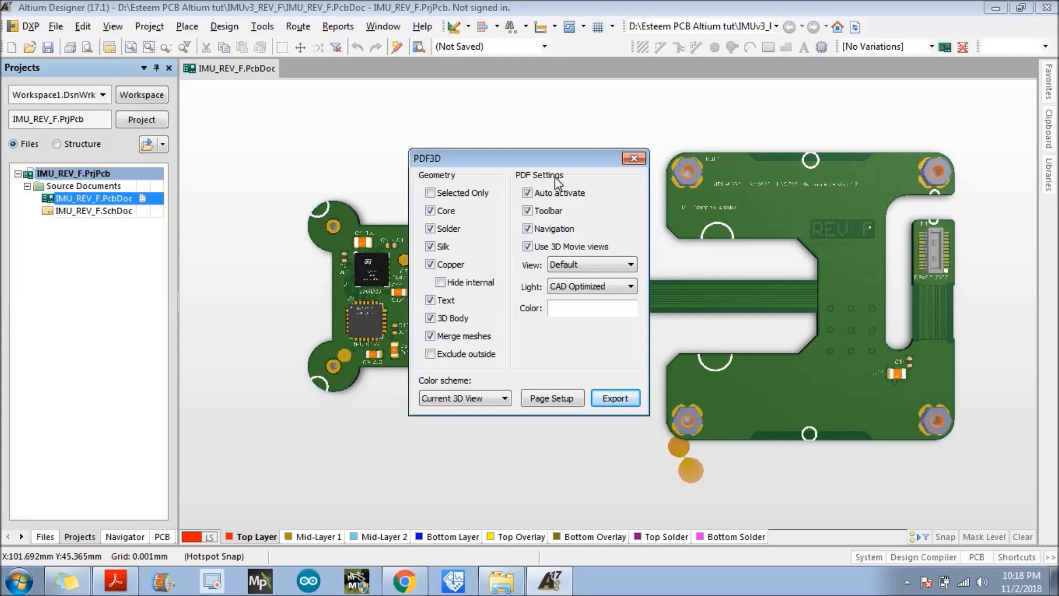
Step: Review the Geometry and PDF Settings checkboxes and run the 3D PDF export with defaults
{"action": "left_click", "coordinate": [527, 191]}
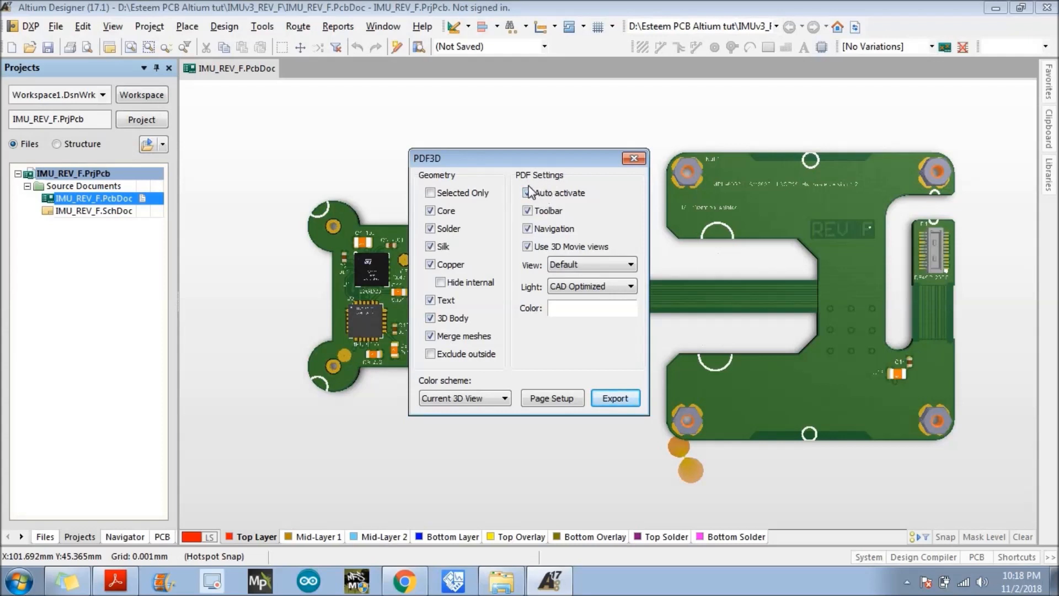
{"action": "left_click", "coordinate": [527, 192]}
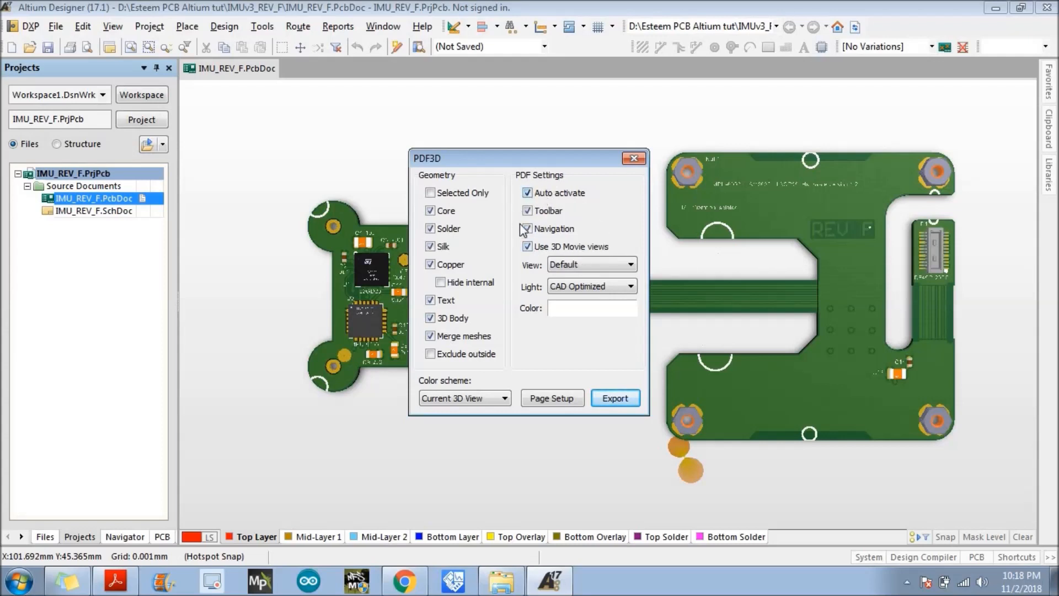
{"action": "left_click", "coordinate": [527, 228]}
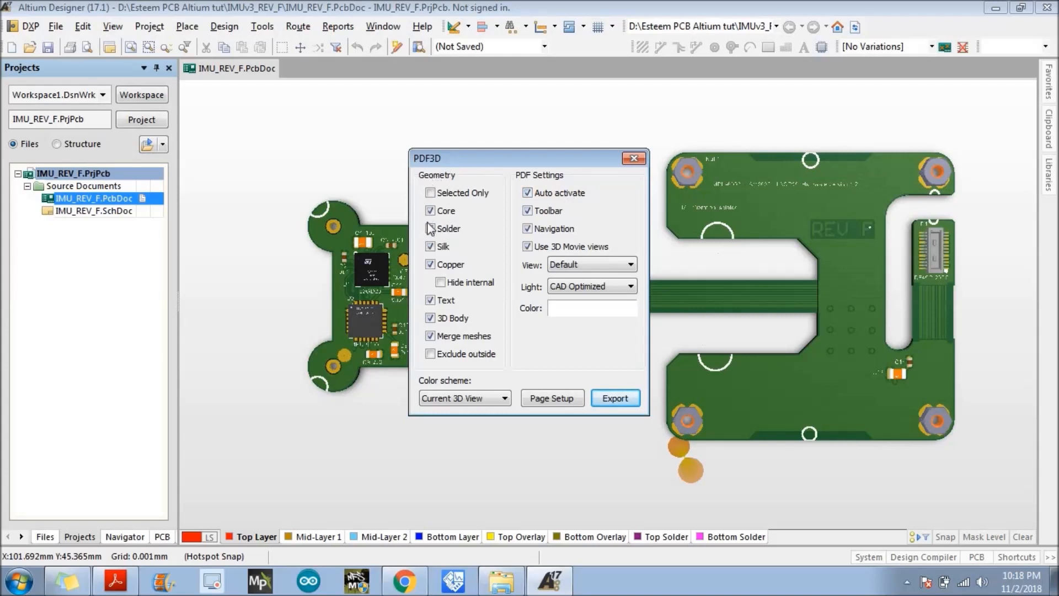
{"action": "left_click", "coordinate": [430, 229]}
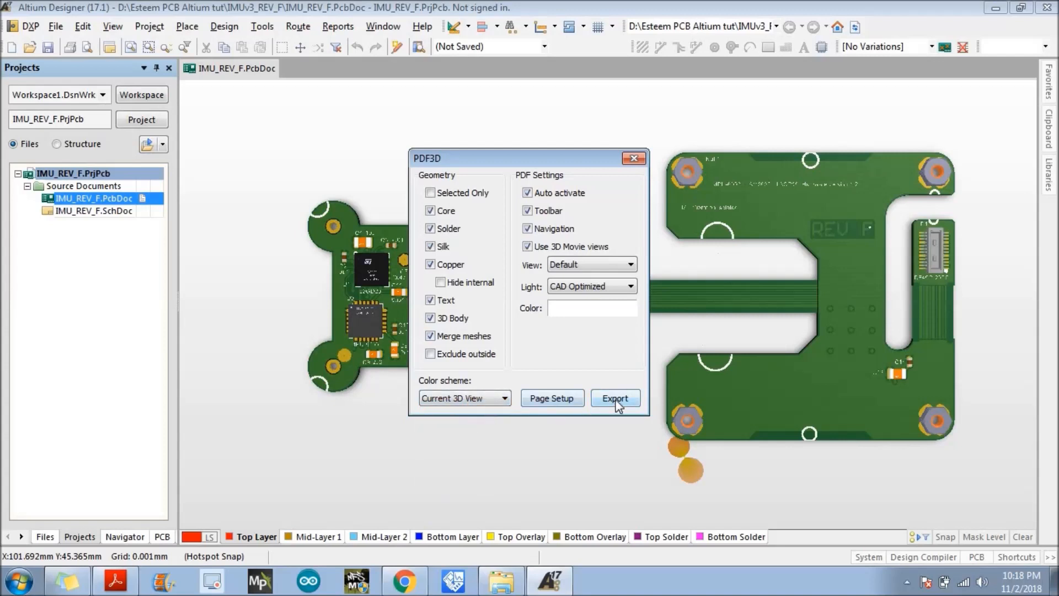
{"action": "left_click", "coordinate": [614, 398]}
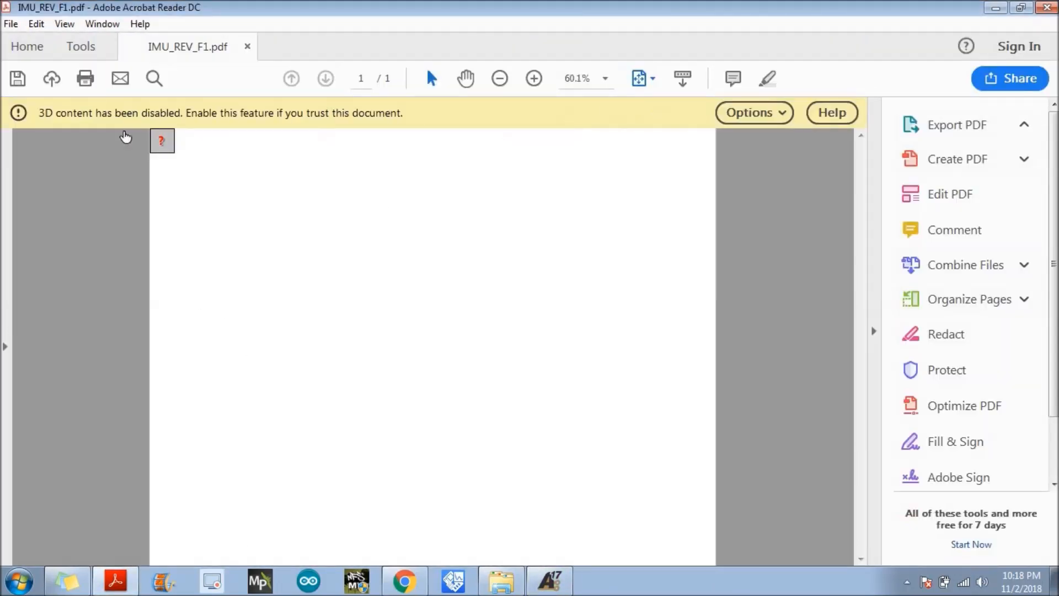
Step: From the yellow warning bar, set Acrobat to always trust IMU_REV_F1.pdf so 3D content loads
{"action": "left_click", "coordinate": [956, 125]}
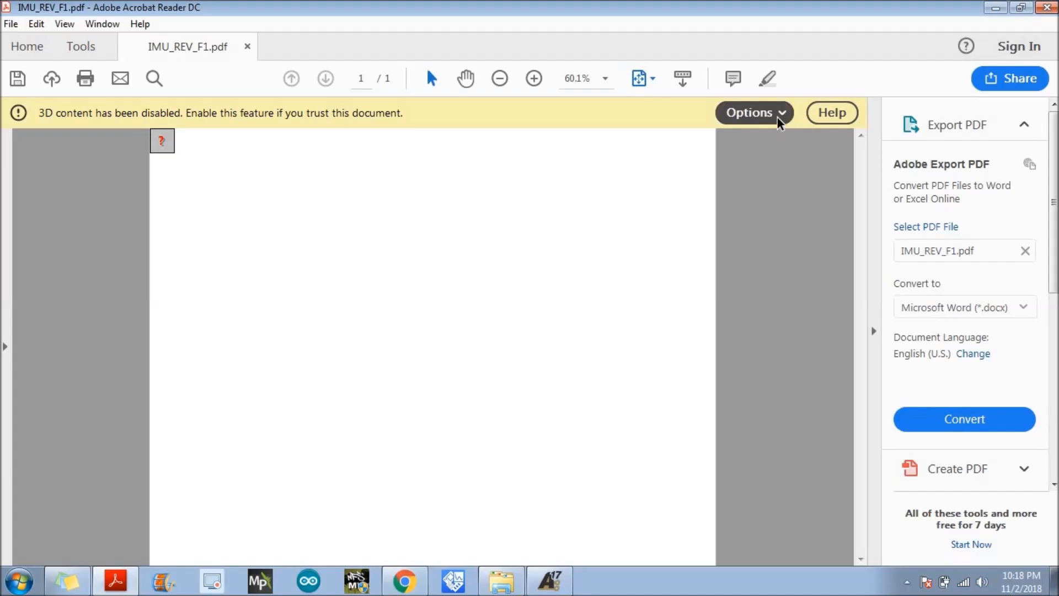
{"action": "left_click", "coordinate": [753, 113]}
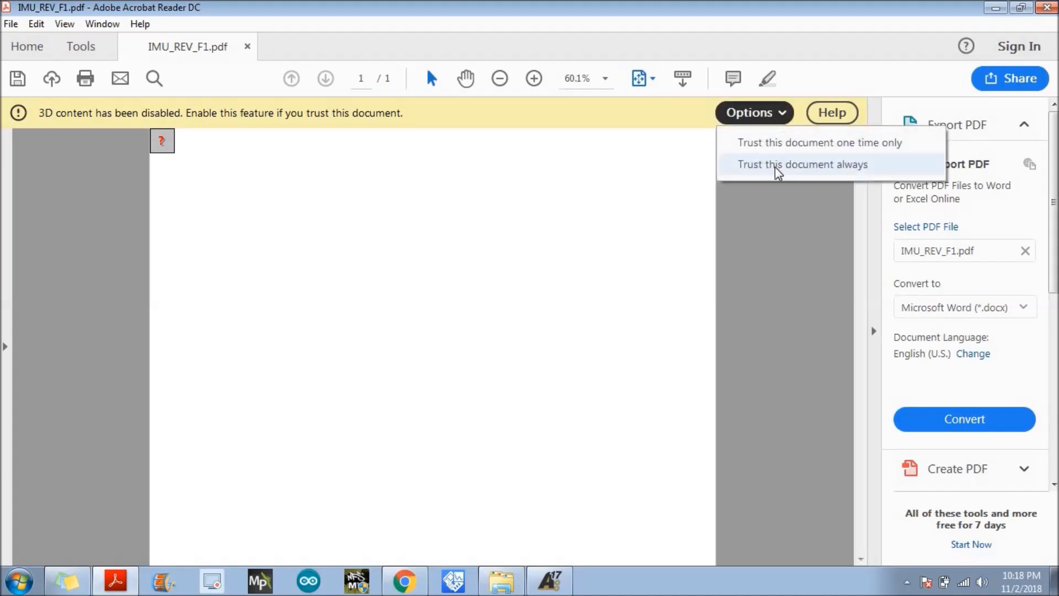
{"action": "left_click", "coordinate": [802, 164]}
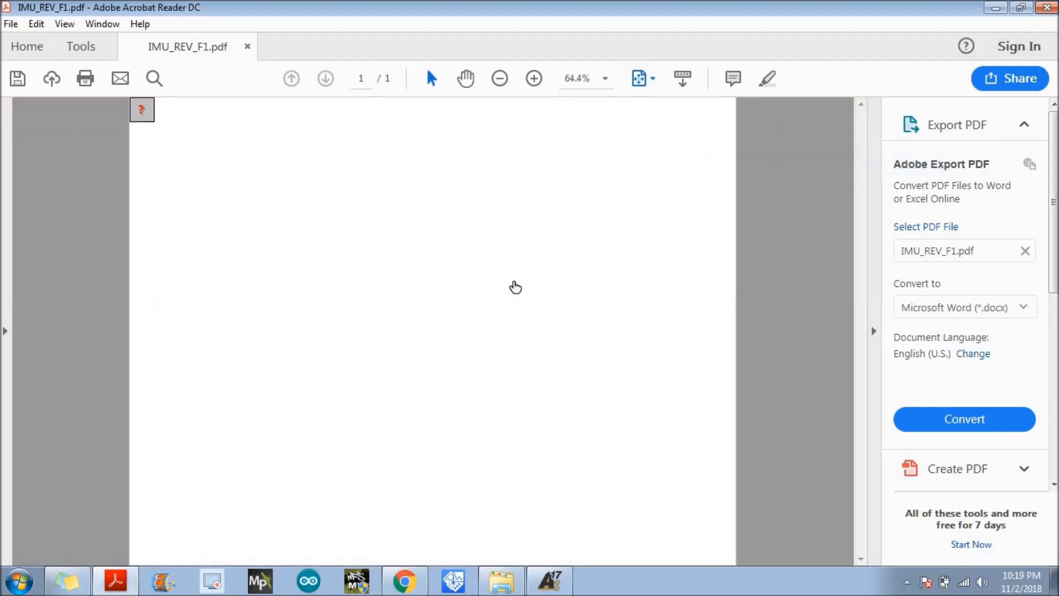
{"action": "mouse_move", "coordinate": [311, 322]}
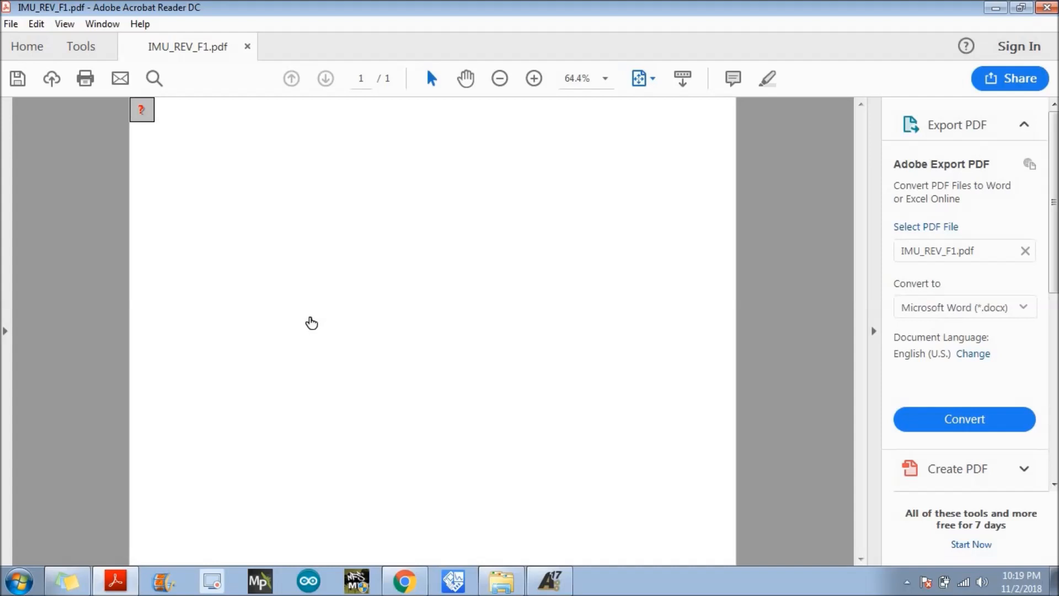
{"action": "mouse_move", "coordinate": [477, 300]}
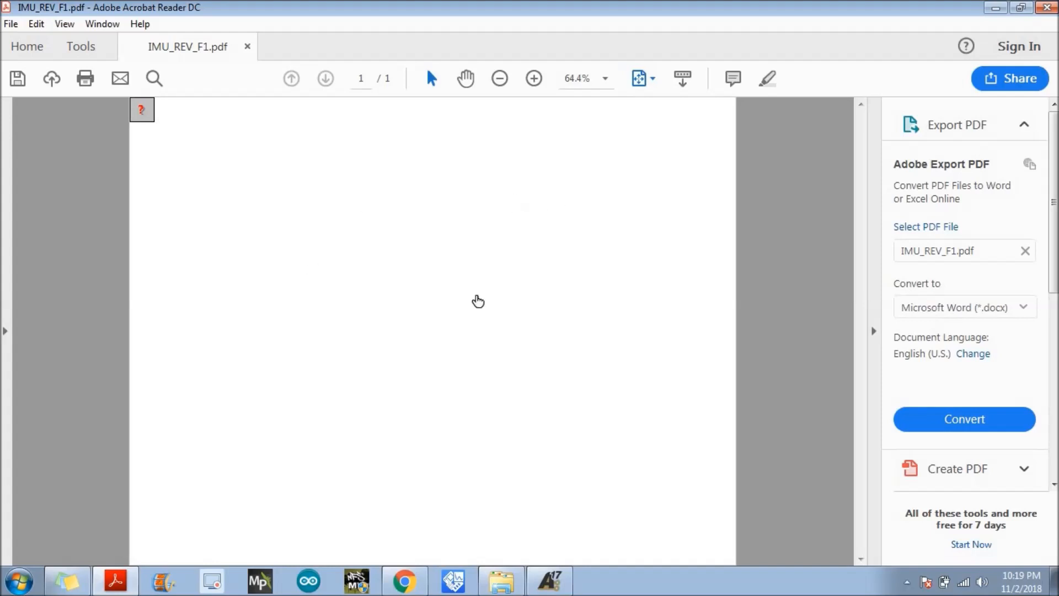
{"action": "mouse_move", "coordinate": [387, 350]}
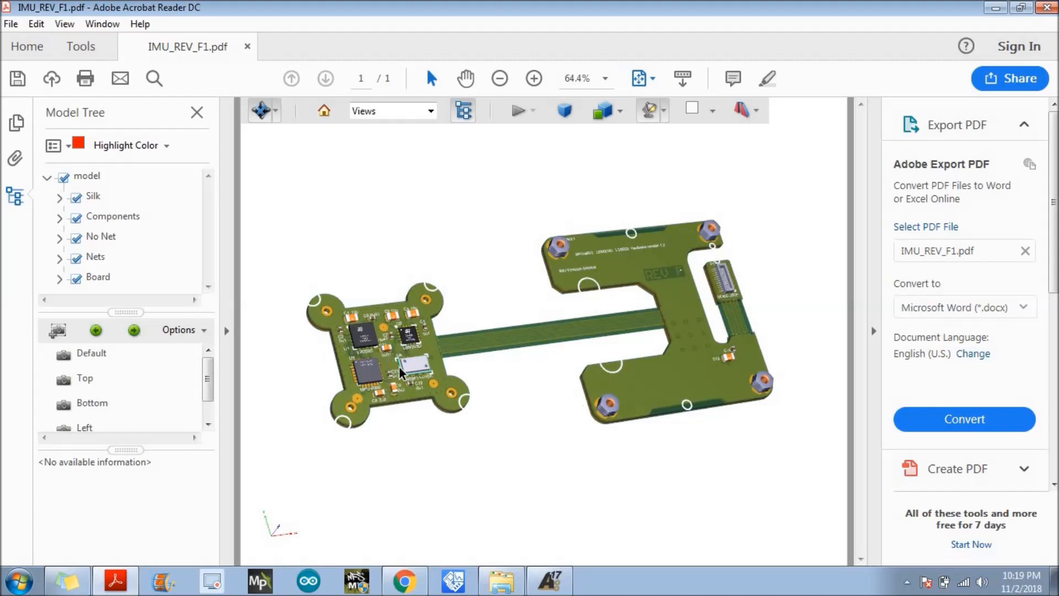
{"action": "mouse_move", "coordinate": [601, 283]}
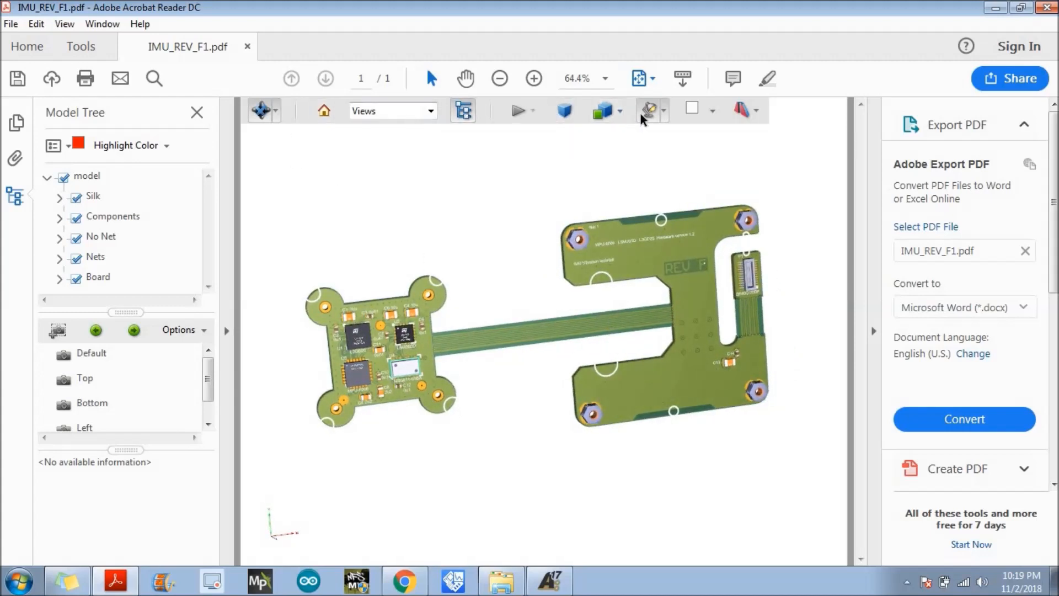
Step: Explore the 3D board: check cross-section options, switch to a preset view and orbit the model
{"action": "left_click", "coordinate": [646, 109]}
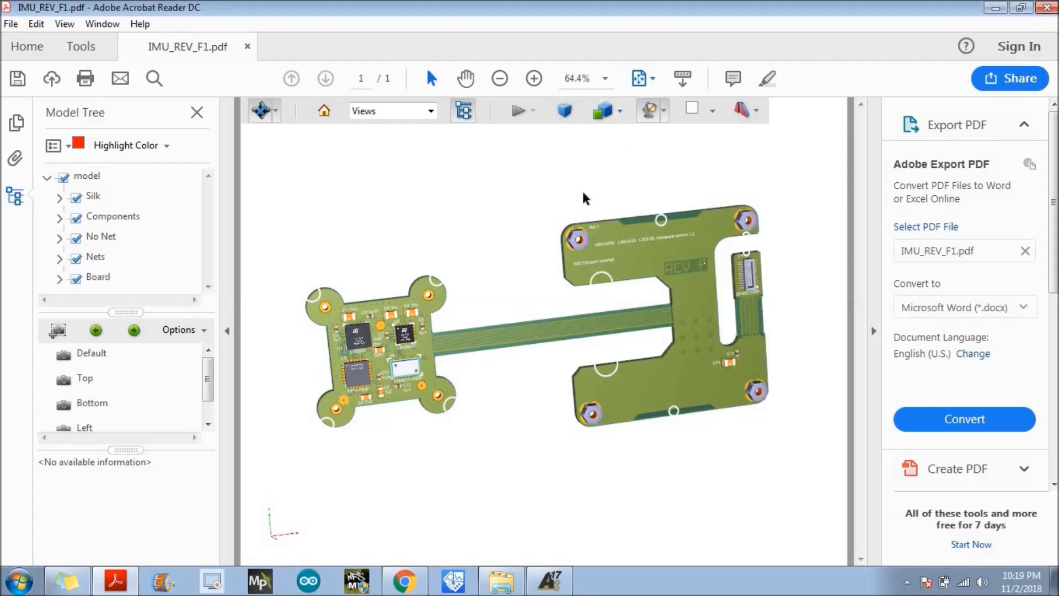
{"action": "left_click", "coordinate": [757, 110]}
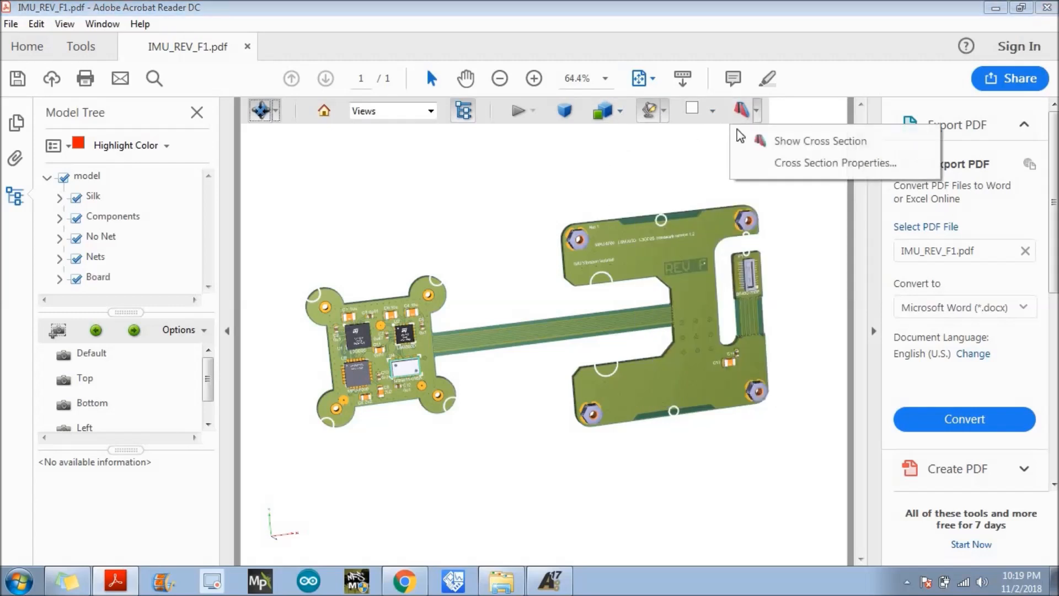
{"action": "left_click", "coordinate": [429, 110]}
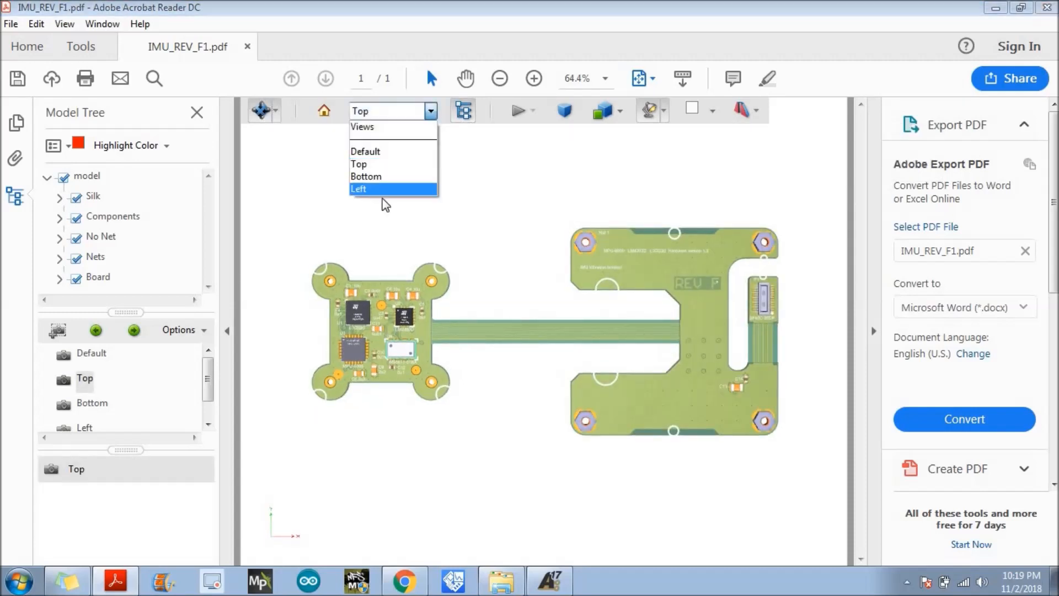
{"action": "left_click", "coordinate": [366, 177]}
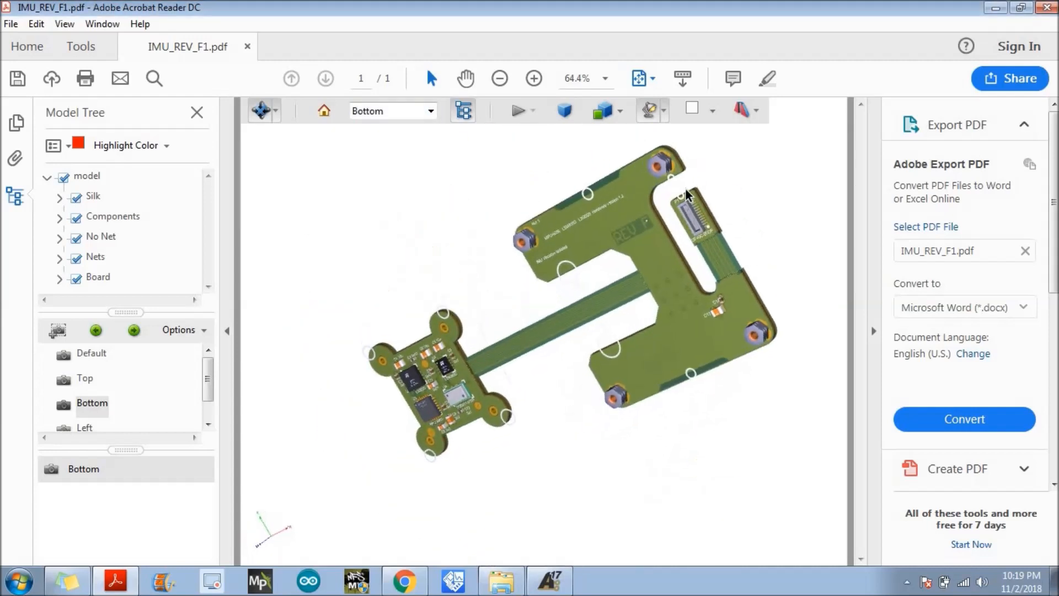
{"action": "left_click_drag", "start_coordinate": [688, 196], "coordinate": [480, 169]}
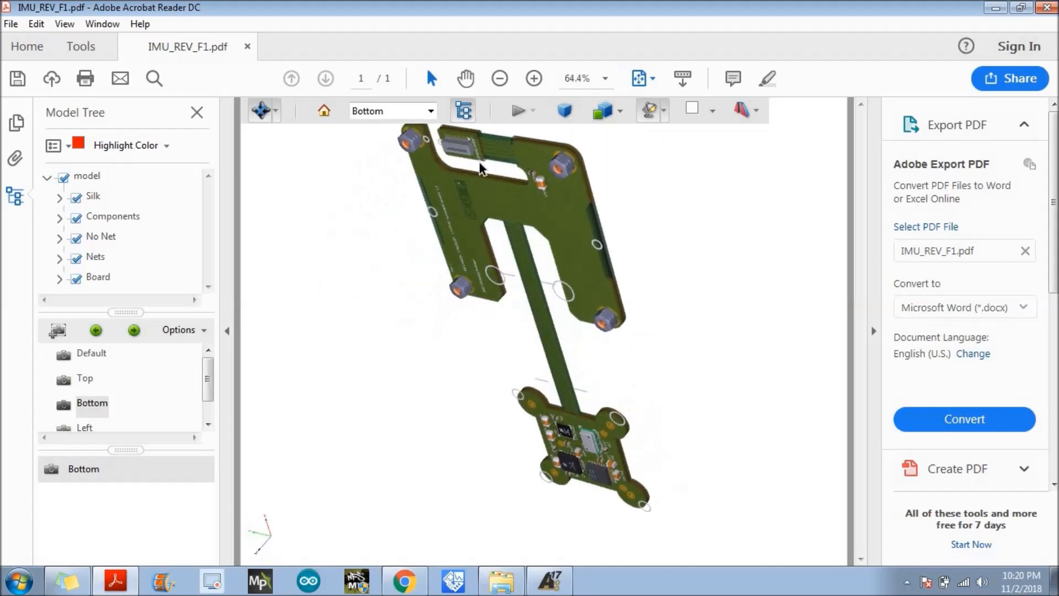